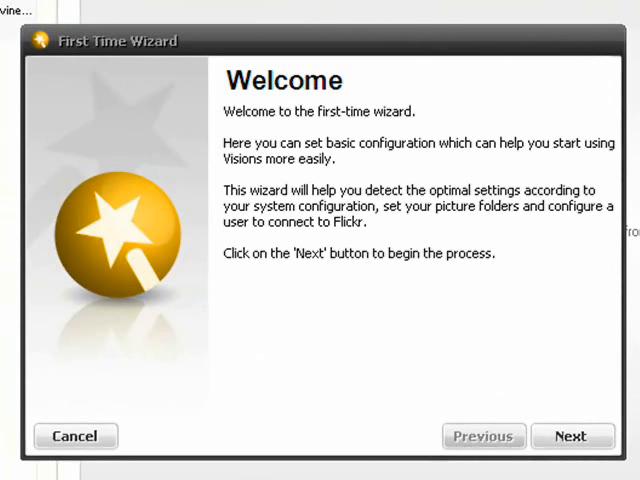
- Accept automatic picture folder search, skip the Flickr account, and keep update checks enabled
left_click(572, 436)
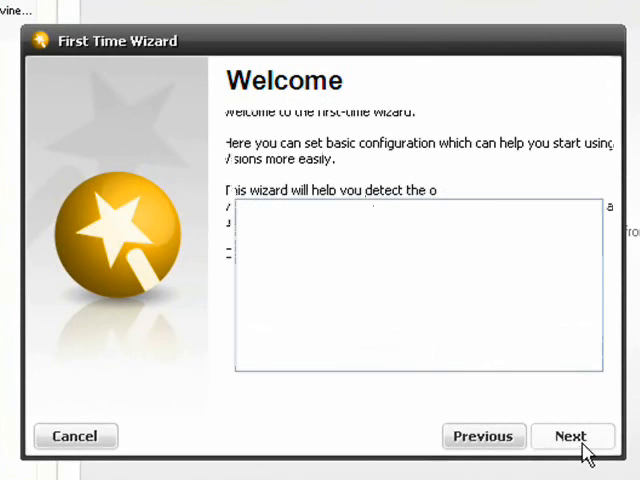
left_click(572, 436)
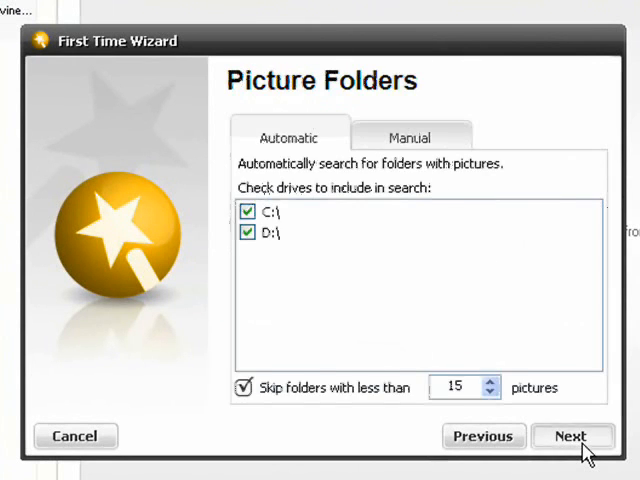
left_click(572, 436)
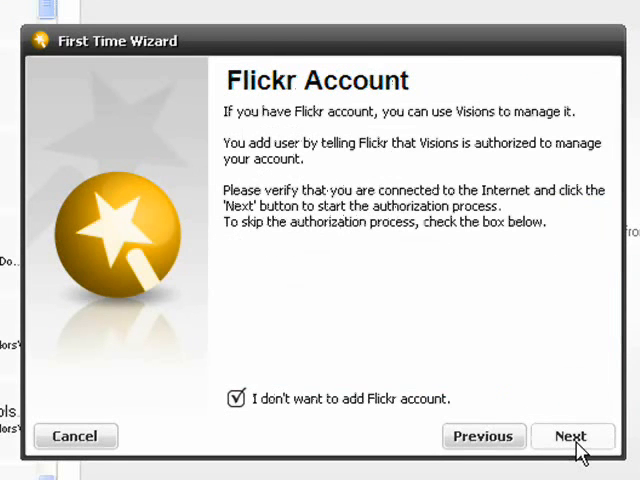
left_click(573, 436)
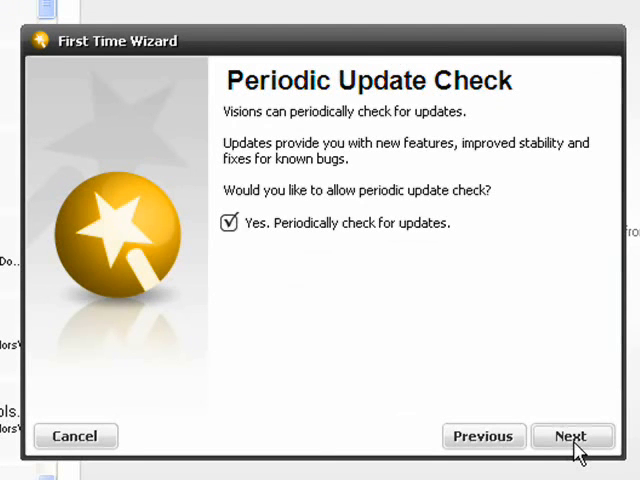
left_click(572, 436)
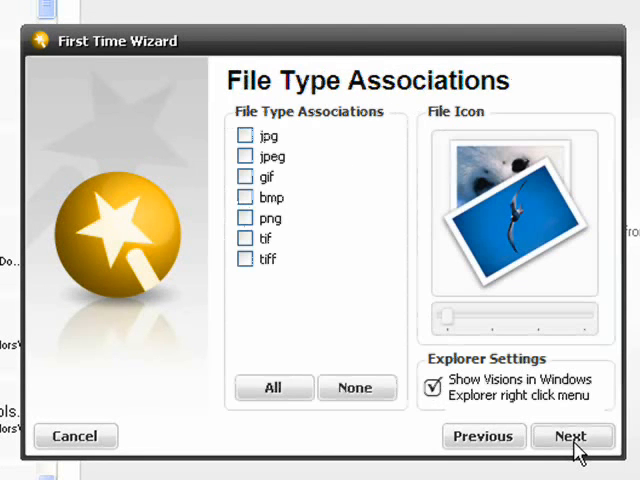
mouse_move(393, 323)
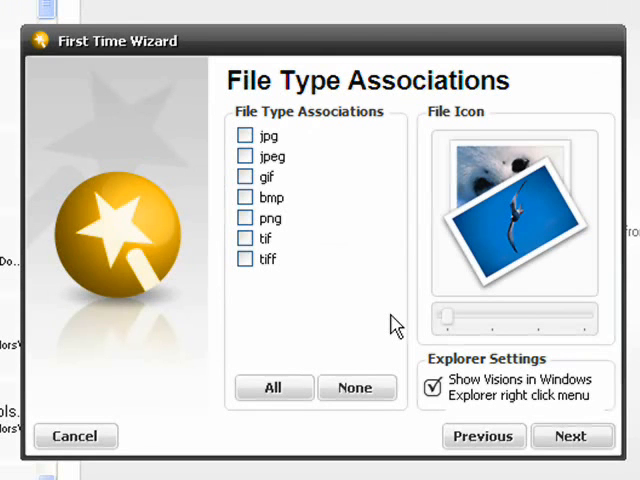
- Associate jpg, jpeg and gif files with Twins Visions and finish the wizard
left_click(245, 135)
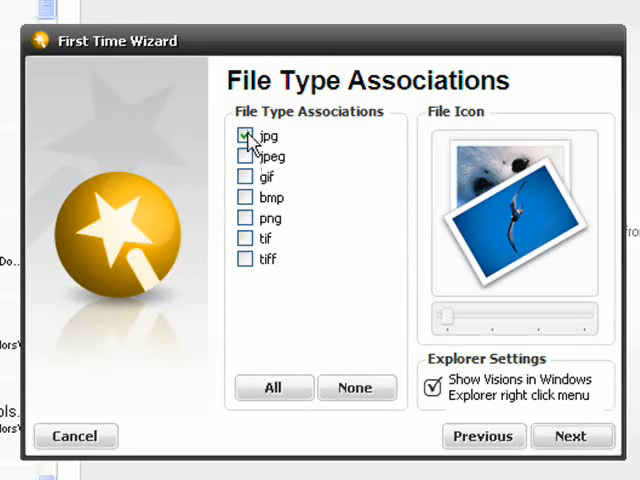
left_click(245, 156)
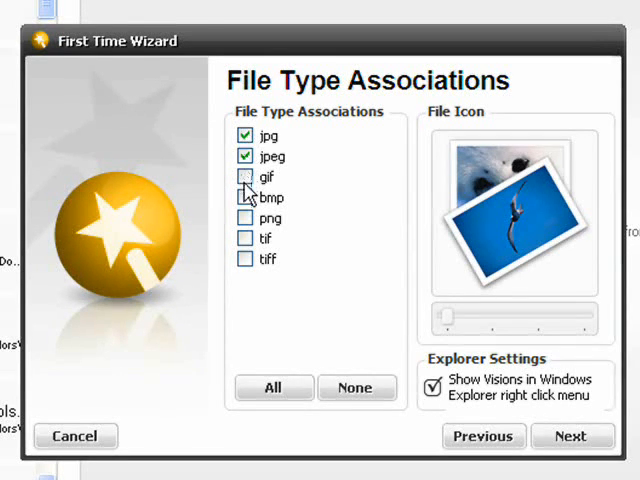
left_click(245, 197)
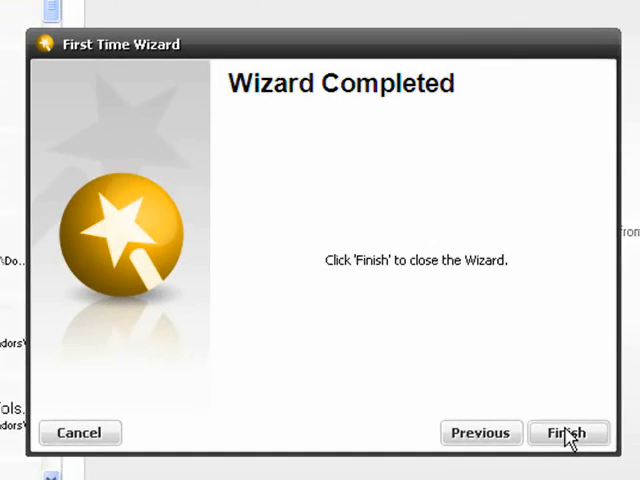
left_click(567, 432)
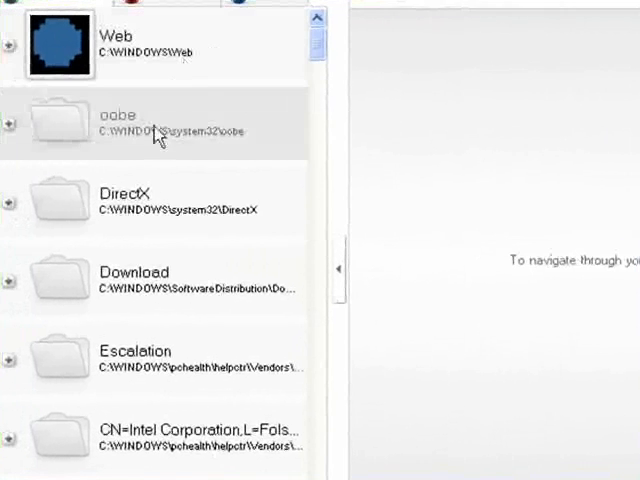
- Remove the oobe folder from the folder tree and confirm the removal
right_click(150, 125)
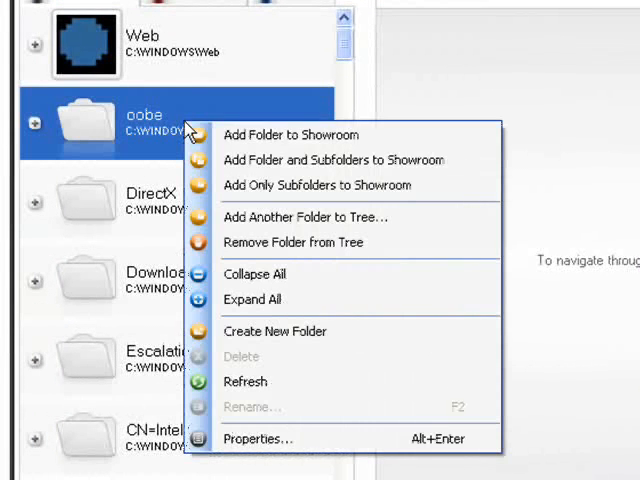
mouse_move(312, 242)
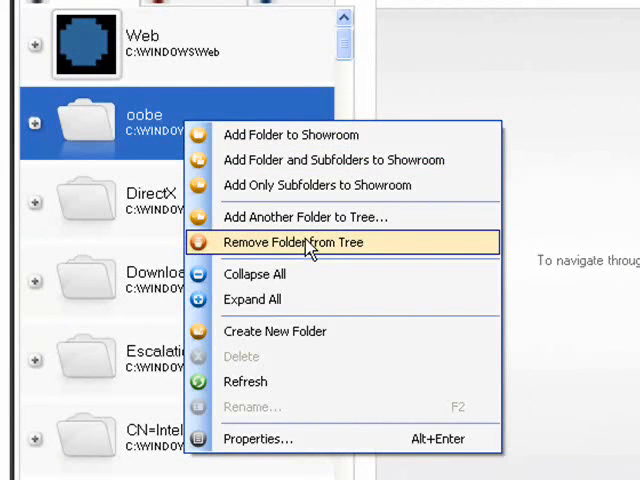
left_click(290, 242)
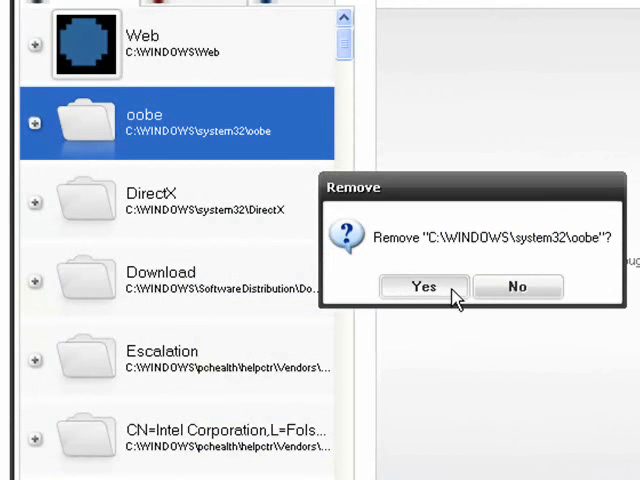
left_click(421, 287)
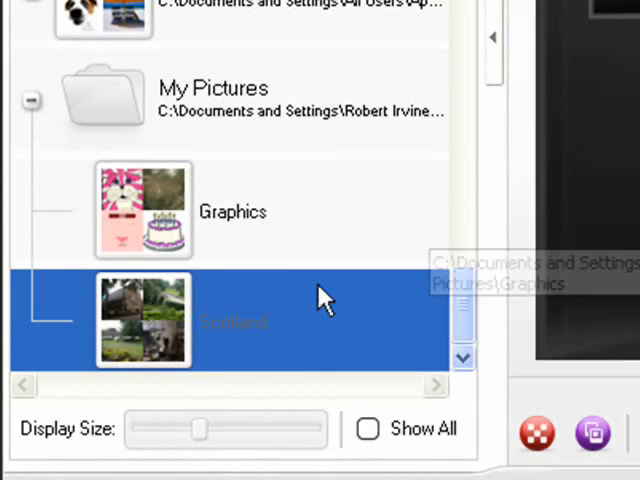
- Add the Scotland folder under My Pictures as a showroom board
double_click(143, 320)
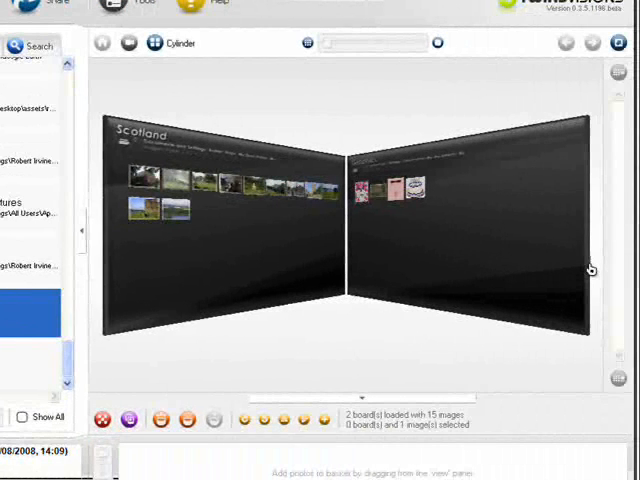
mouse_move(425, 240)
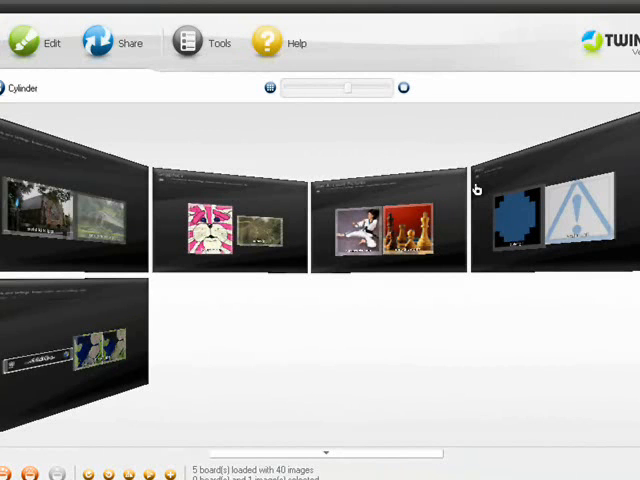
mouse_move(427, 170)
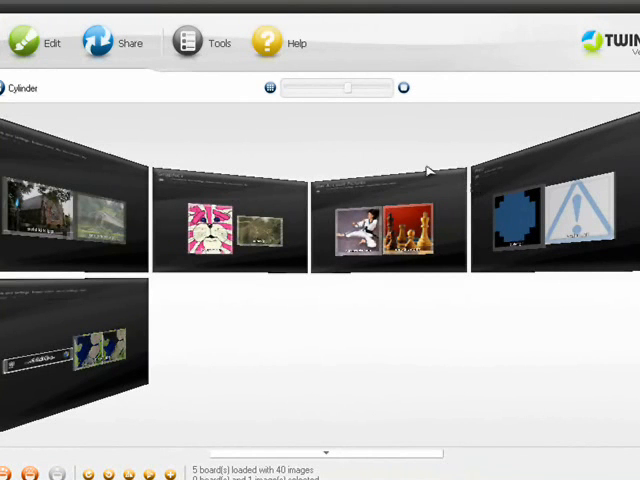
mouse_move(395, 145)
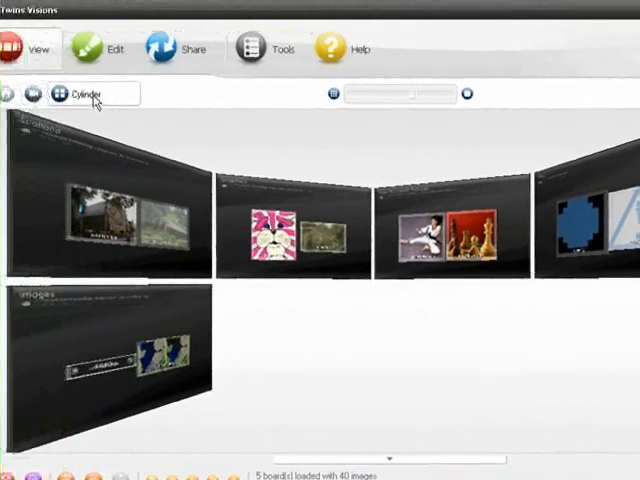
- Try the Colosseum, Horizontal Wheel, Vertical Wheel and Discs showroom layouts
left_click(110, 93)
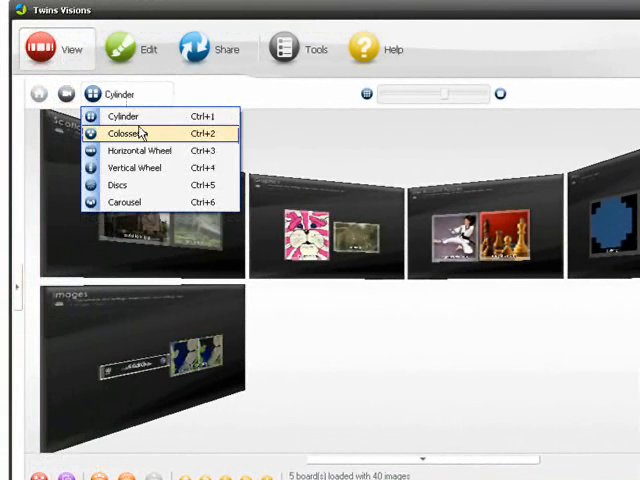
left_click(124, 133)
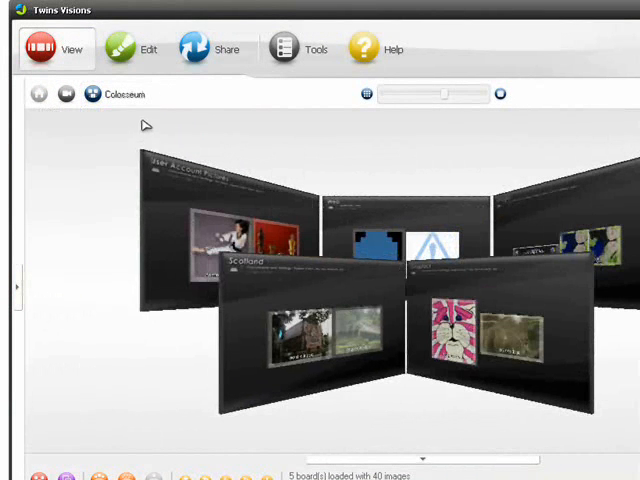
left_click(93, 93)
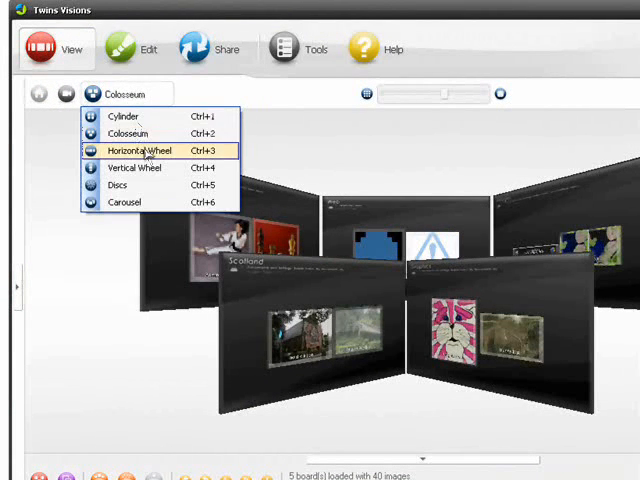
left_click(139, 150)
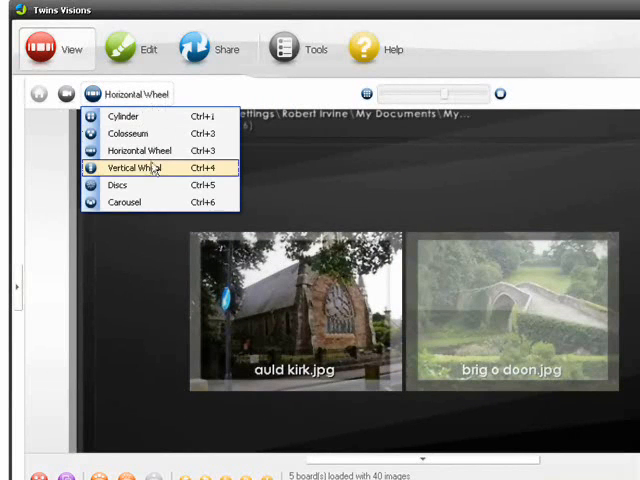
left_click(130, 167)
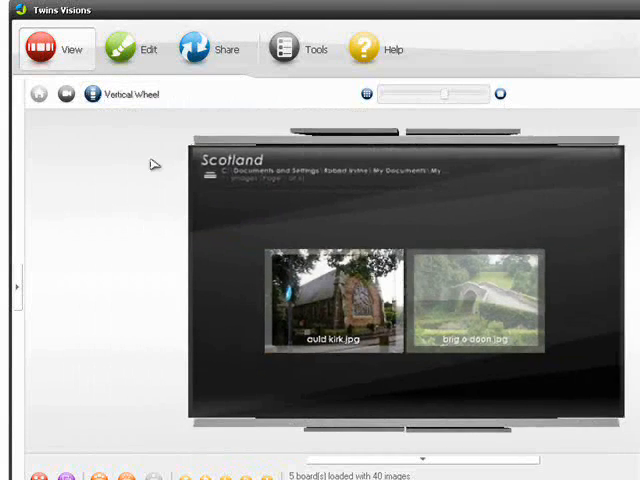
left_click(128, 93)
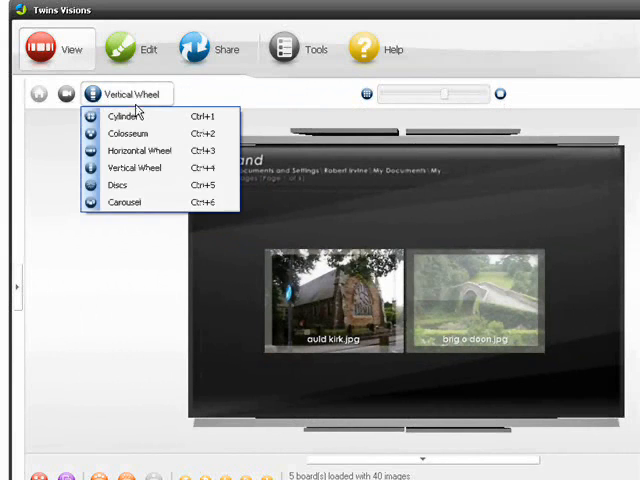
left_click(115, 188)
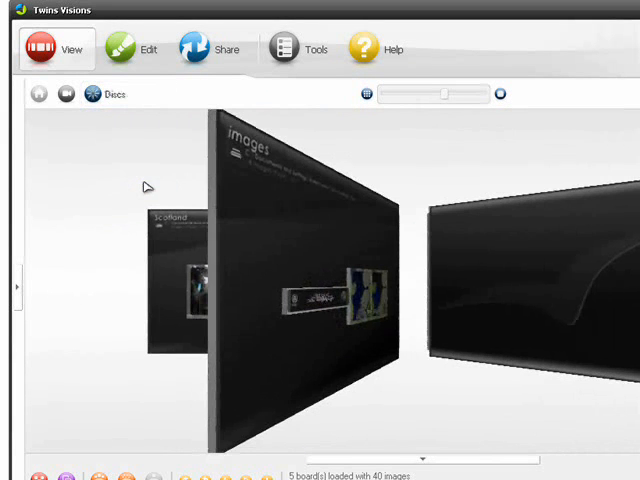
left_click(110, 94)
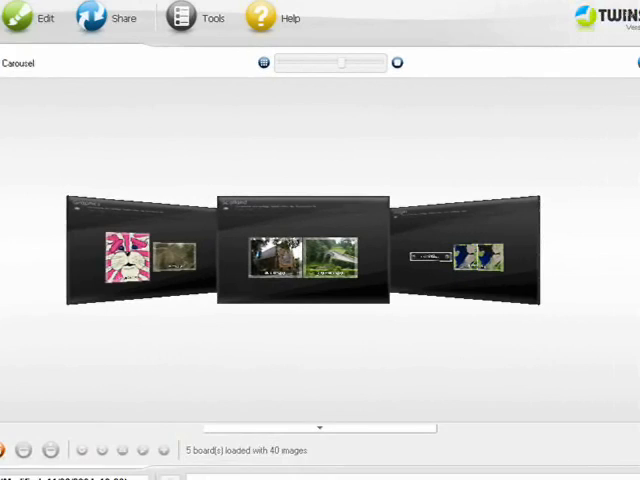
- Rotate the carousel forward seven times, one board at a time
left_click(580, 65)
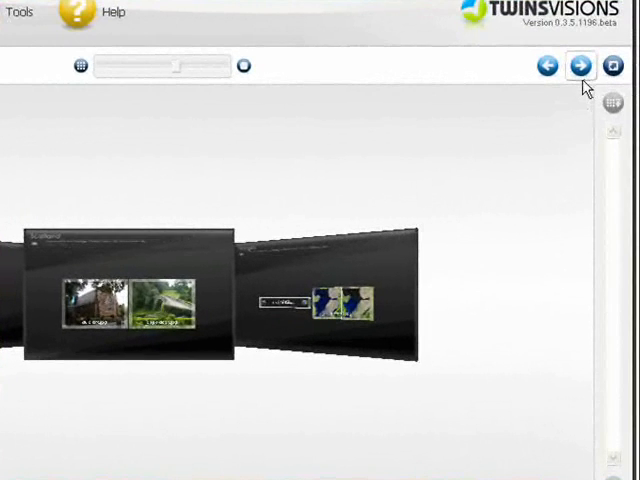
left_click(580, 65)
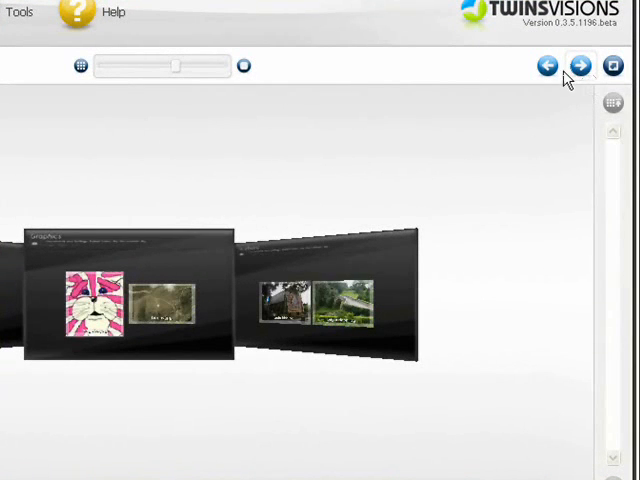
left_click(579, 65)
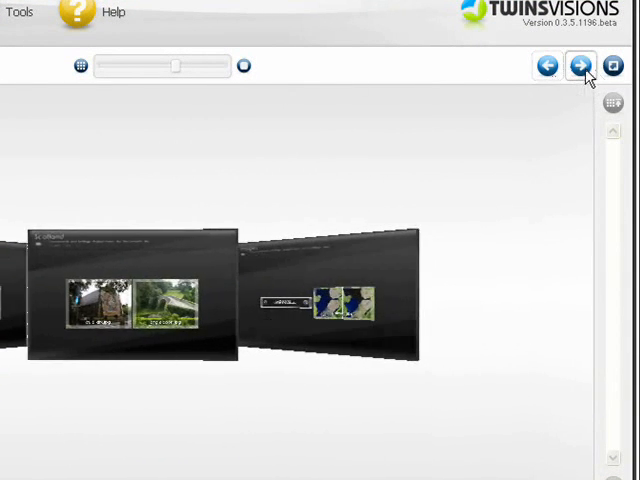
left_click(577, 66)
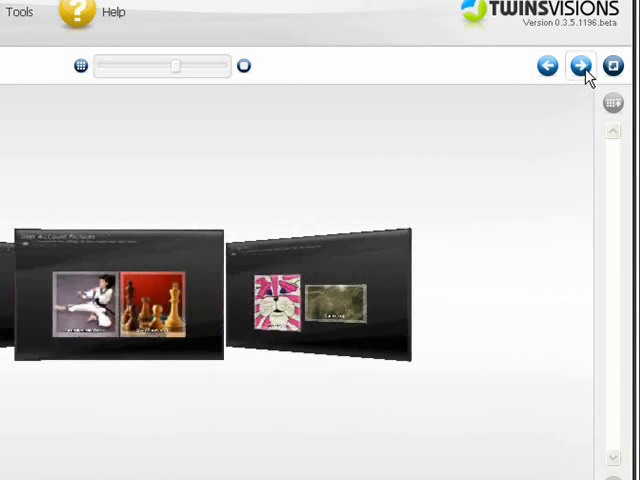
left_click(578, 66)
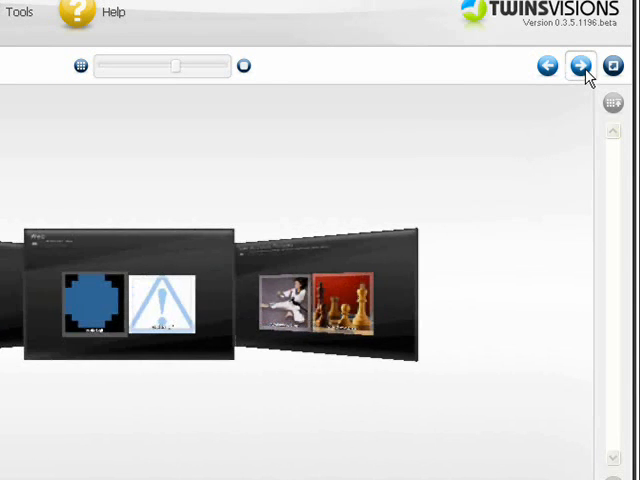
left_click(578, 66)
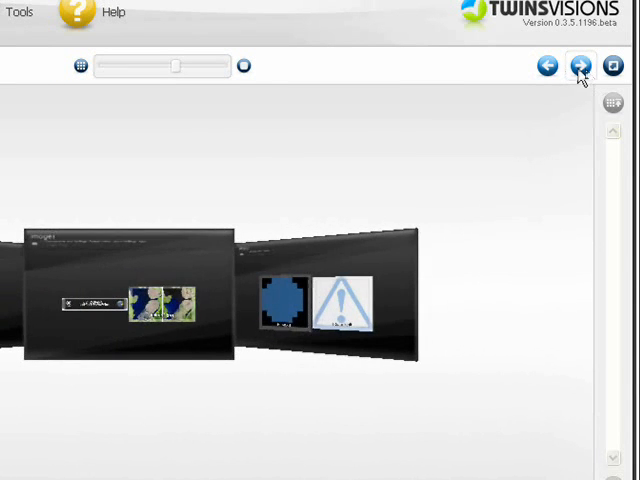
left_click(578, 65)
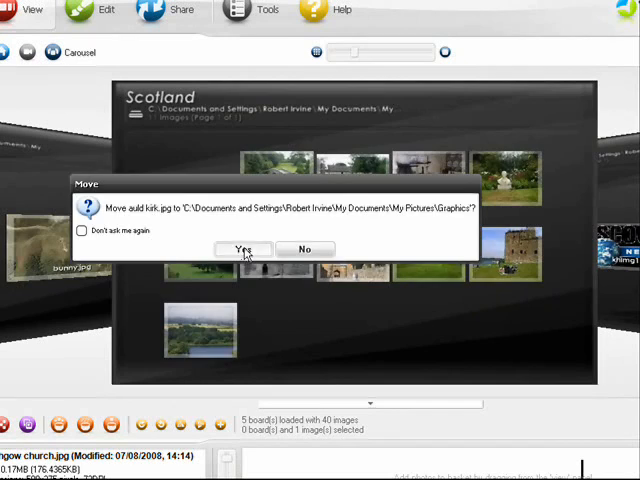
- Confirm moving auld kirk.jpg from the Scotland board into Graphics
left_click(243, 249)
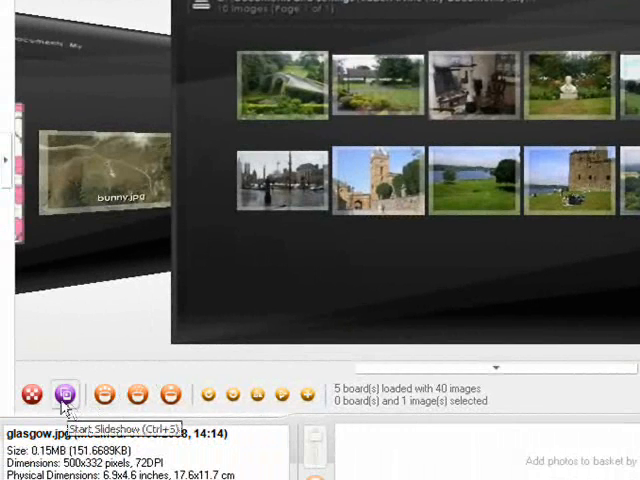
left_click(36, 392)
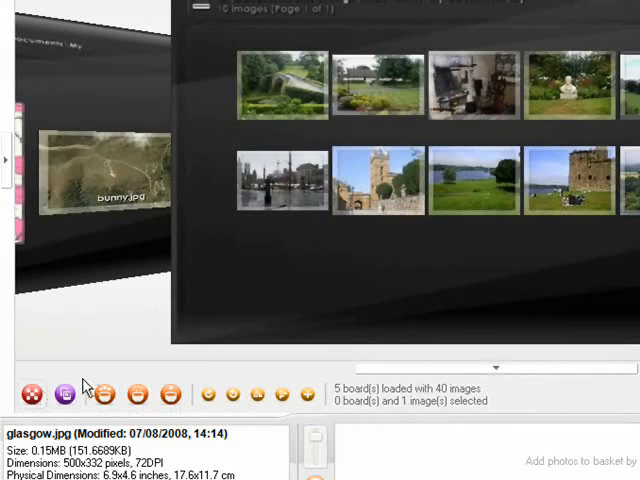
mouse_move(68, 392)
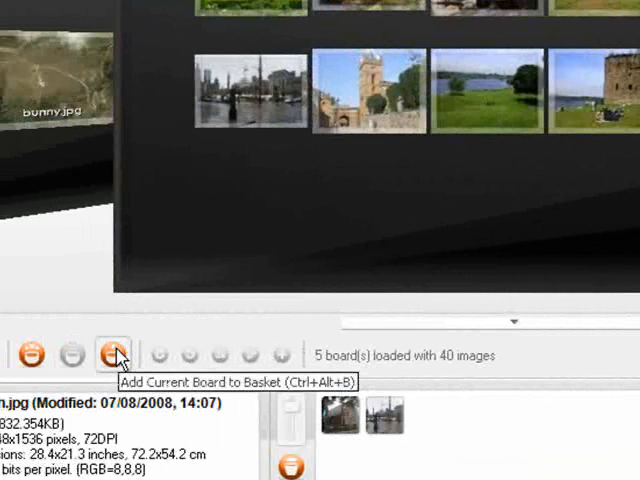
- Add the whole Scotland board to the basket
left_click(112, 355)
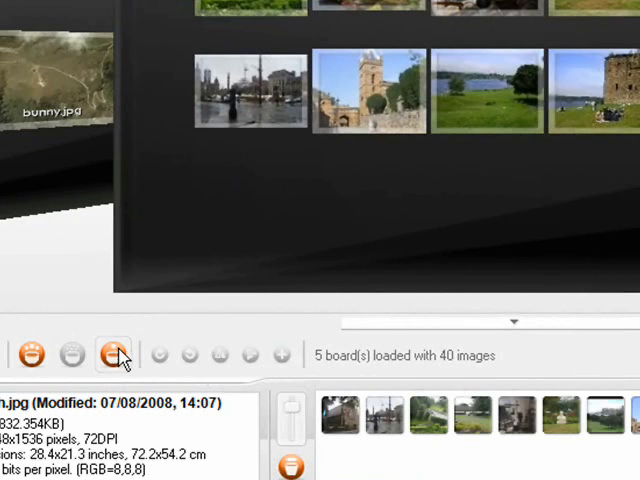
mouse_move(212, 282)
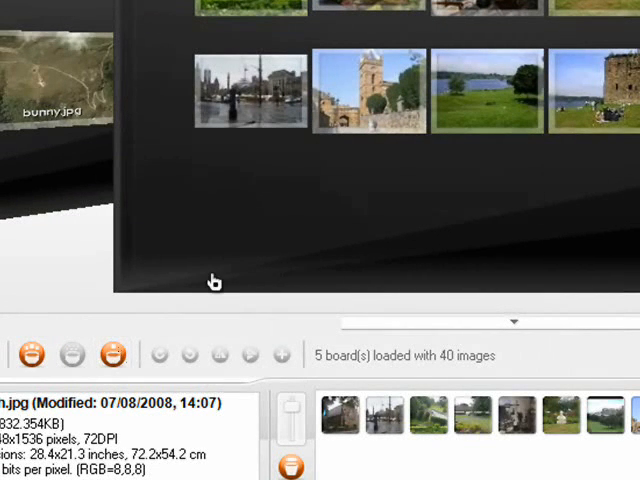
mouse_move(34, 355)
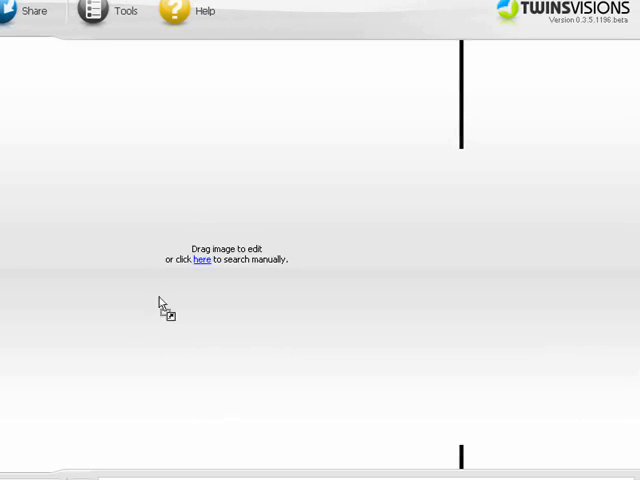
- Load the burns cottage photo (500x332 JPEG) into the editor
left_click(201, 259)
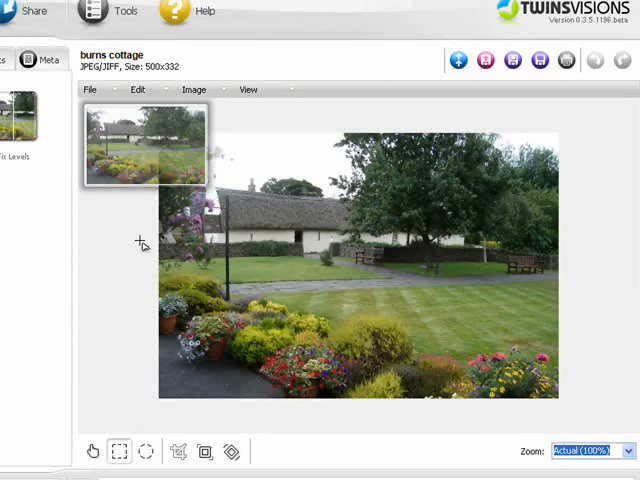
mouse_move(40, 158)
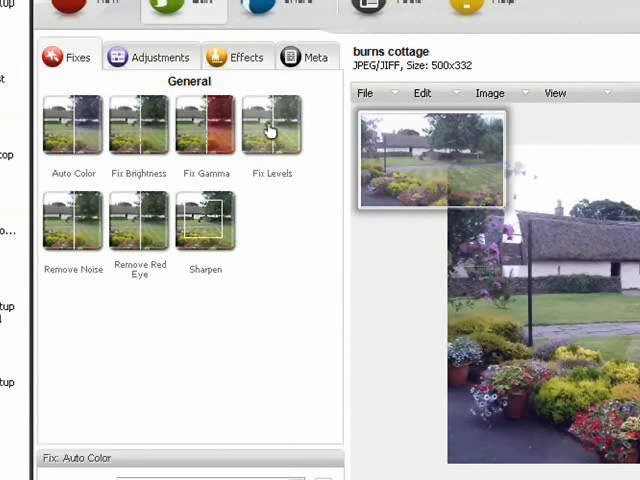
- View Fix Levels and Sharpen, then load Remove Red Eye at 75% sensitivity, 100% saturation
left_click(271, 124)
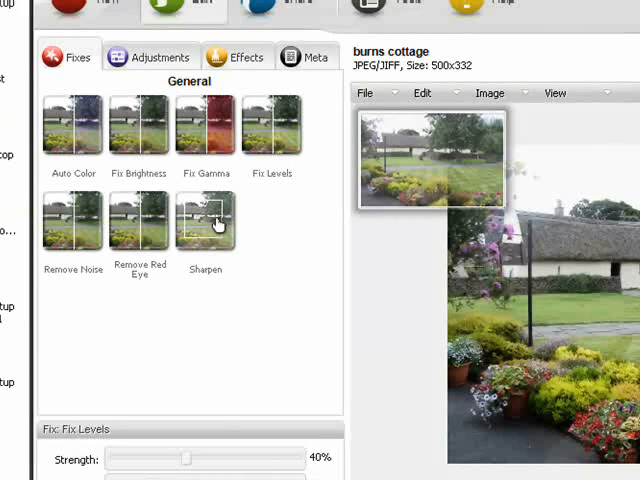
left_click(205, 222)
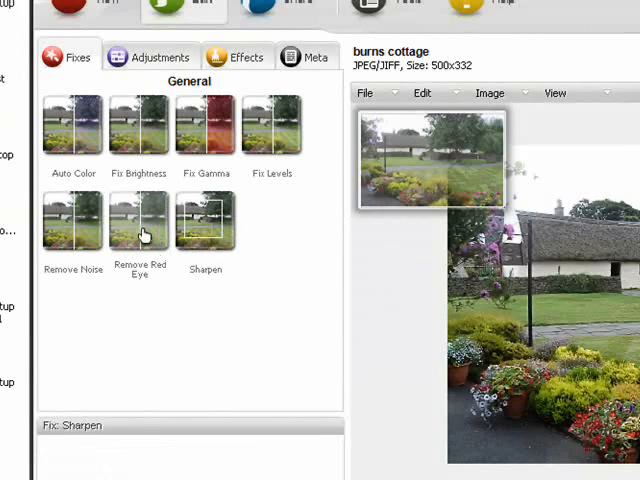
left_click(140, 222)
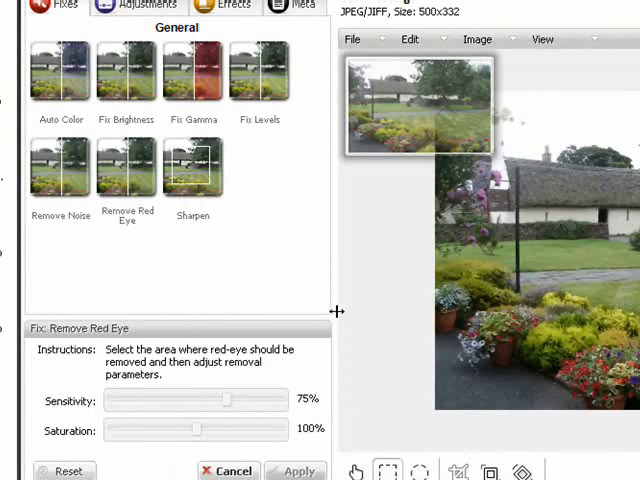
mouse_move(310, 265)
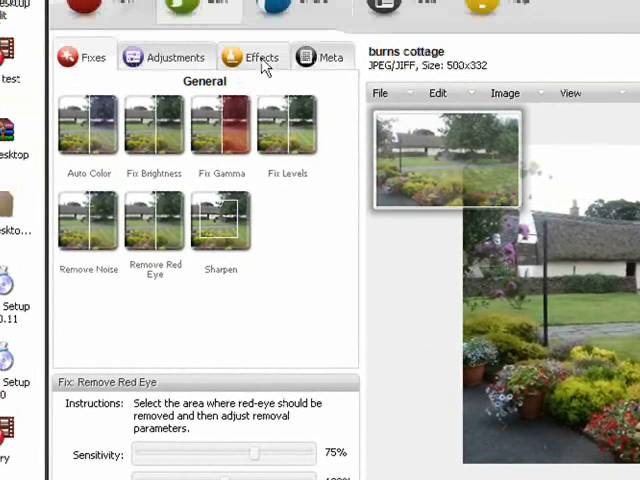
left_click(261, 57)
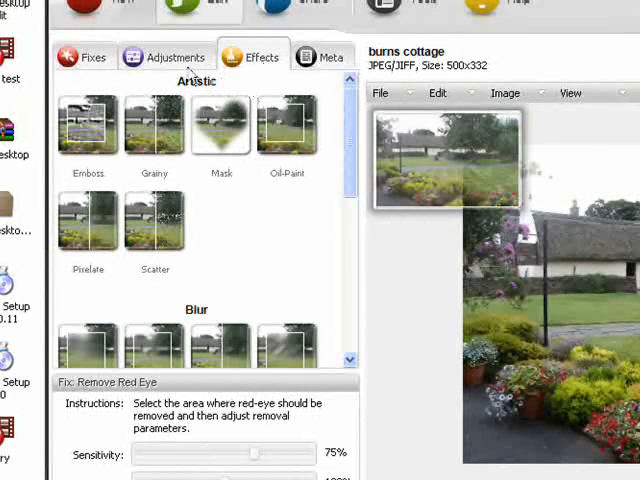
left_click(170, 57)
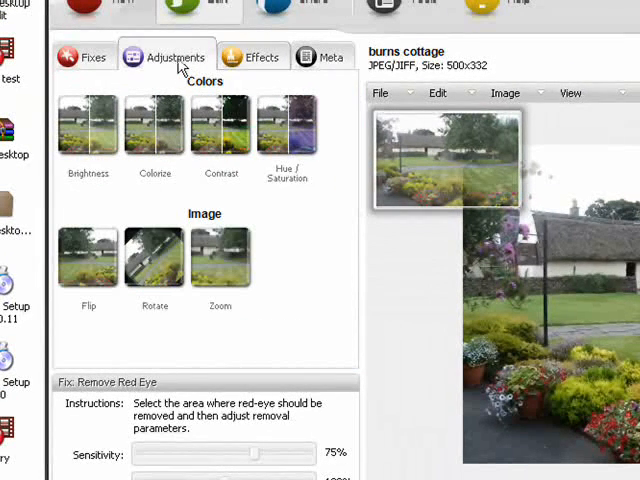
mouse_move(96, 57)
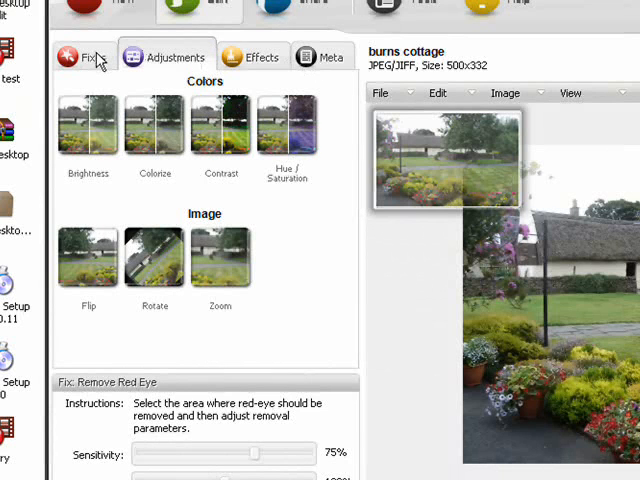
left_click(90, 57)
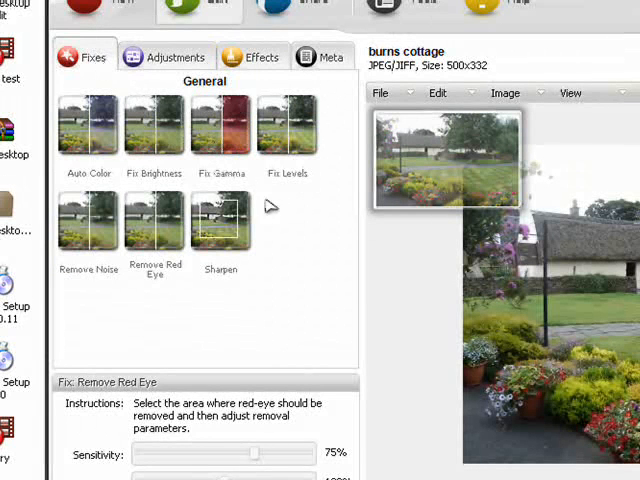
mouse_move(363, 293)
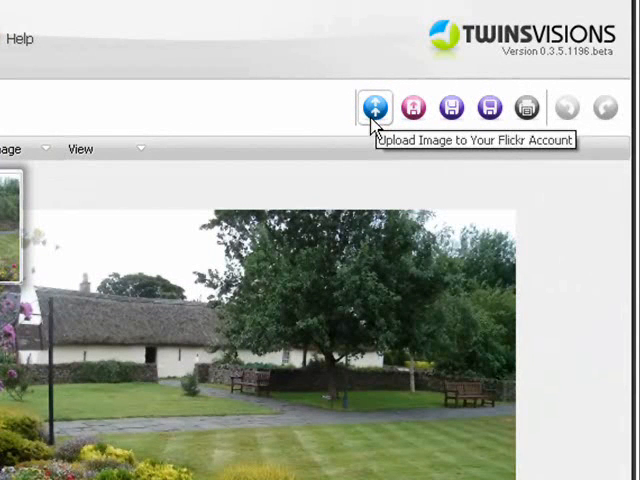
mouse_move(491, 104)
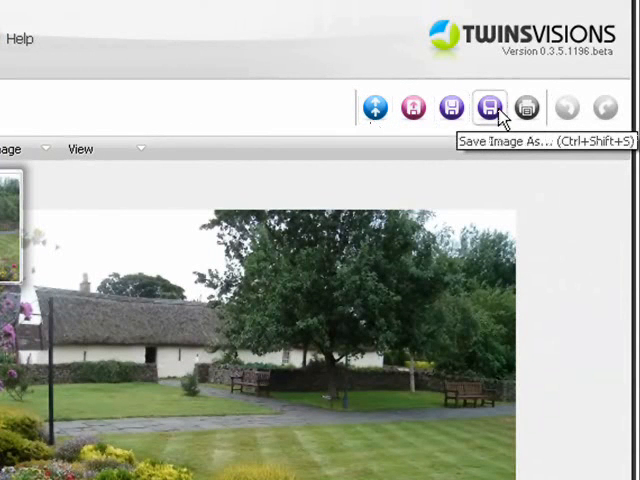
mouse_move(524, 107)
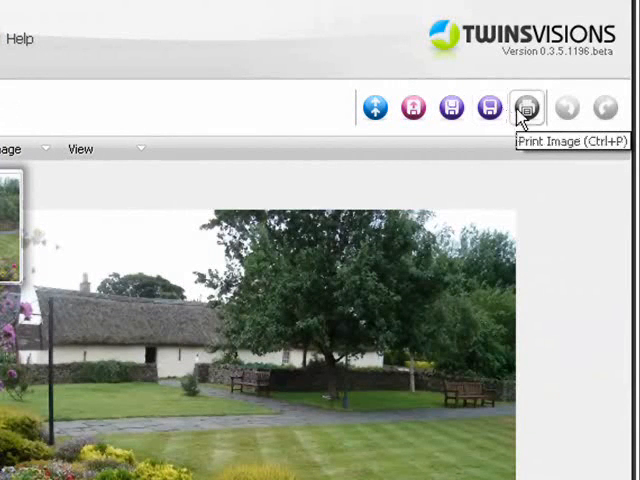